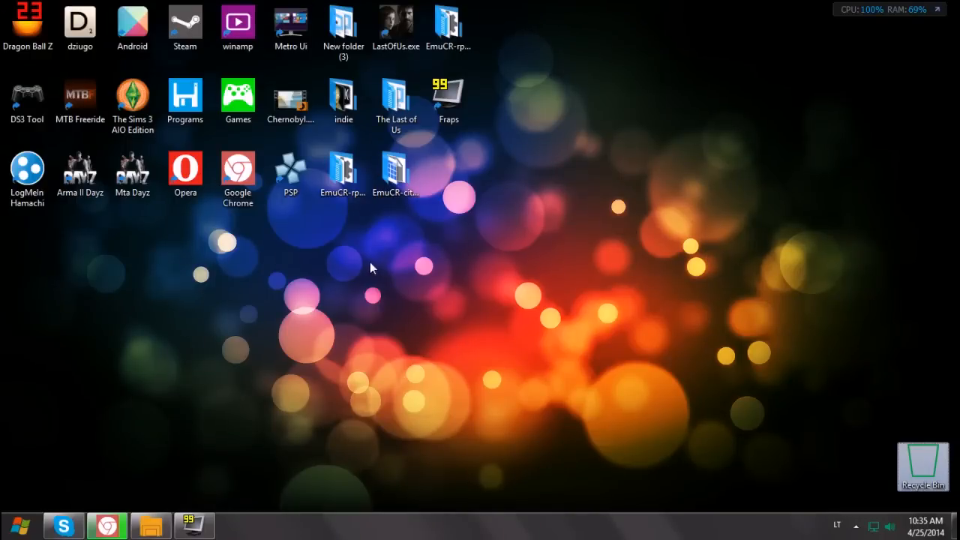
{"action": "mouse_move", "coordinate": [343, 267]}
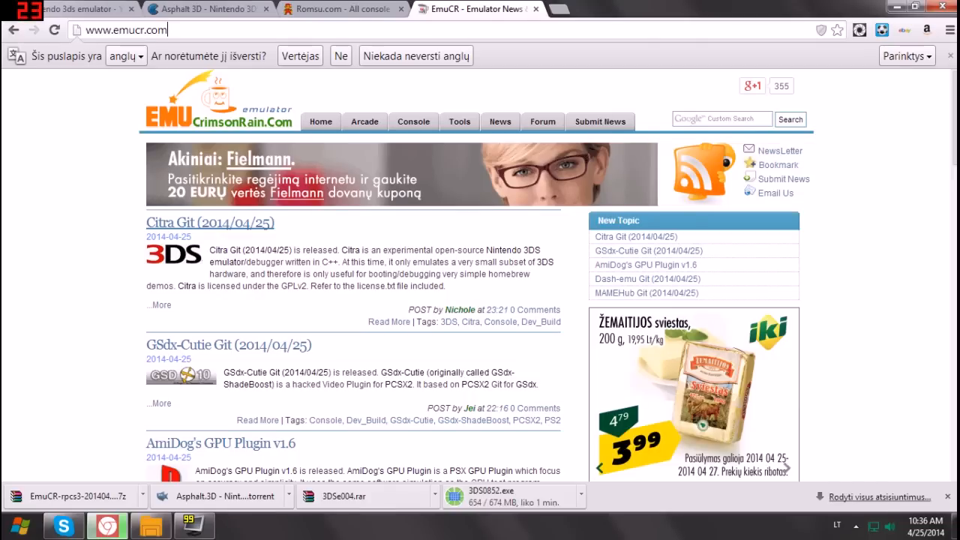
Bring up the EmuCR front page headed by the Citra Git (2014/04/25) release post
{"action": "left_click", "coordinate": [120, 34]}
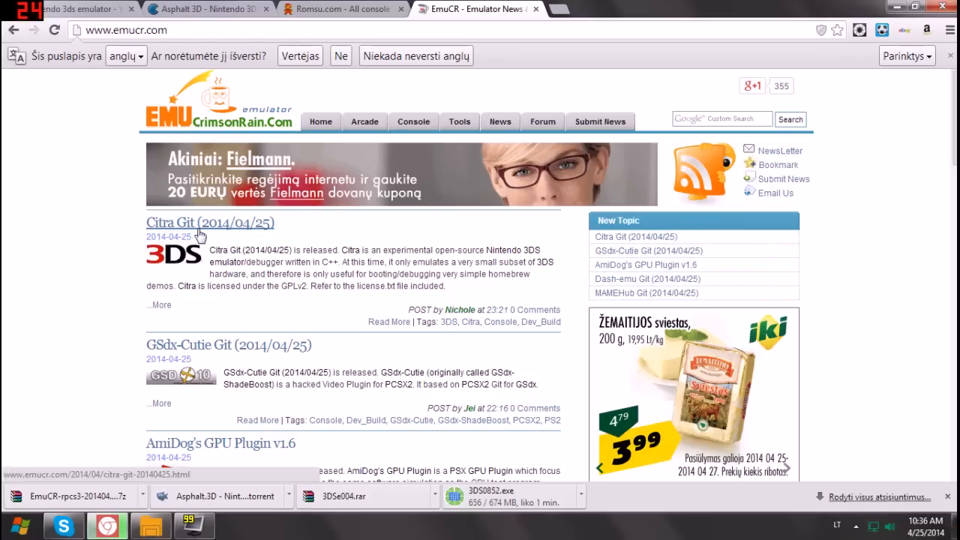
{"action": "mouse_move", "coordinate": [243, 234]}
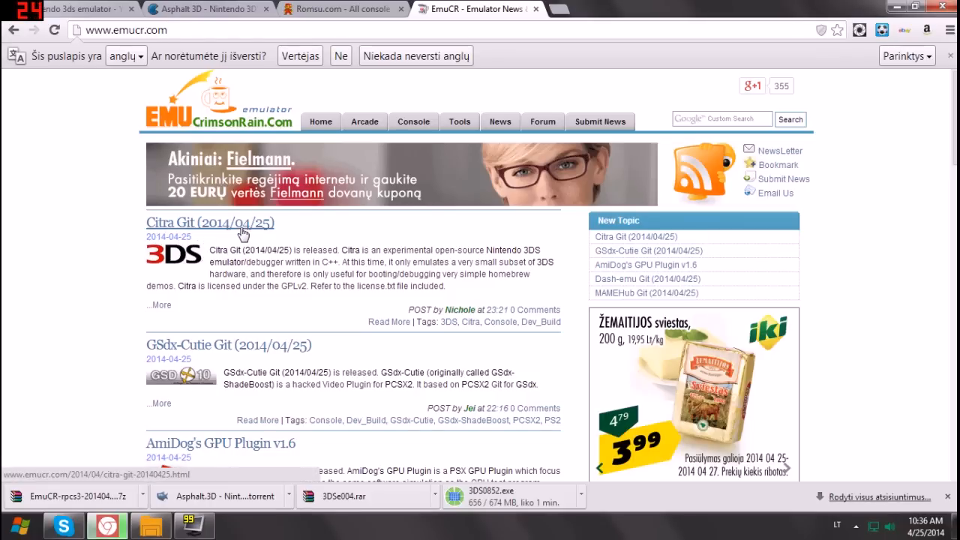
{"action": "mouse_move", "coordinate": [201, 255]}
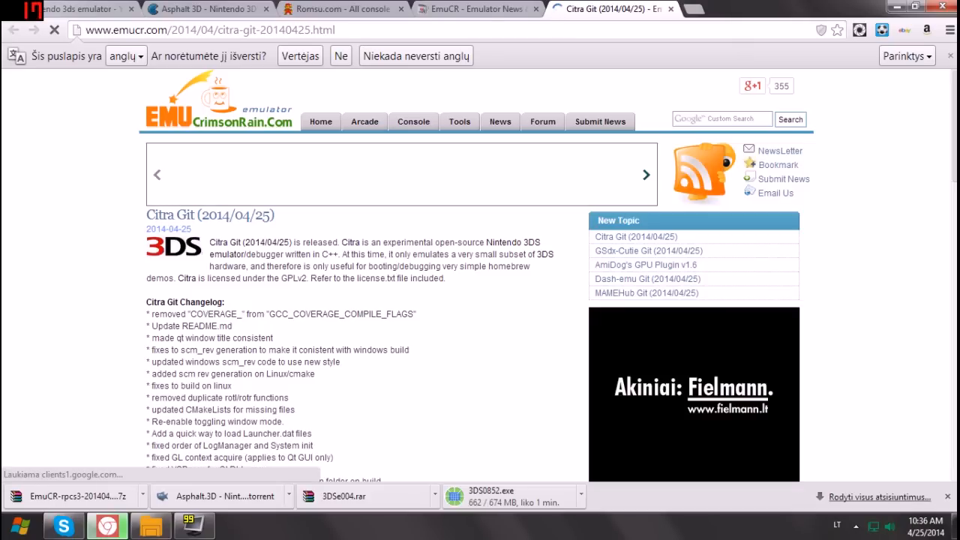
{"action": "left_click", "coordinate": [54, 33]}
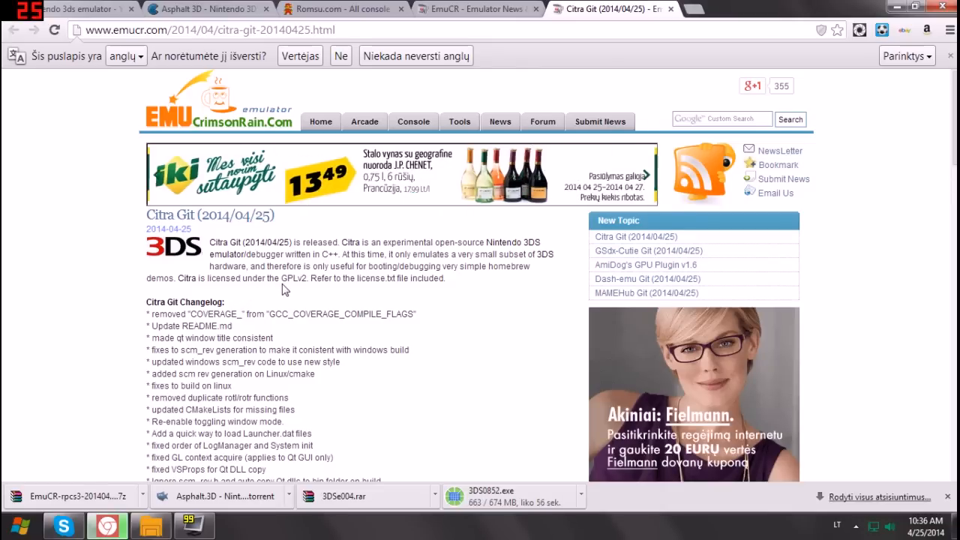
{"action": "mouse_move", "coordinate": [336, 296]}
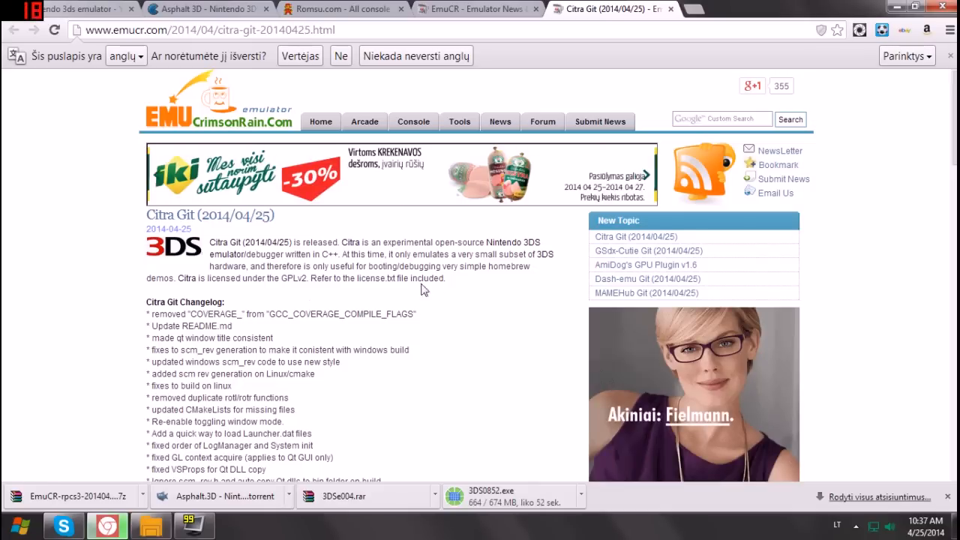
{"action": "scroll", "scroll_direction": "down", "scroll_amount": 3}
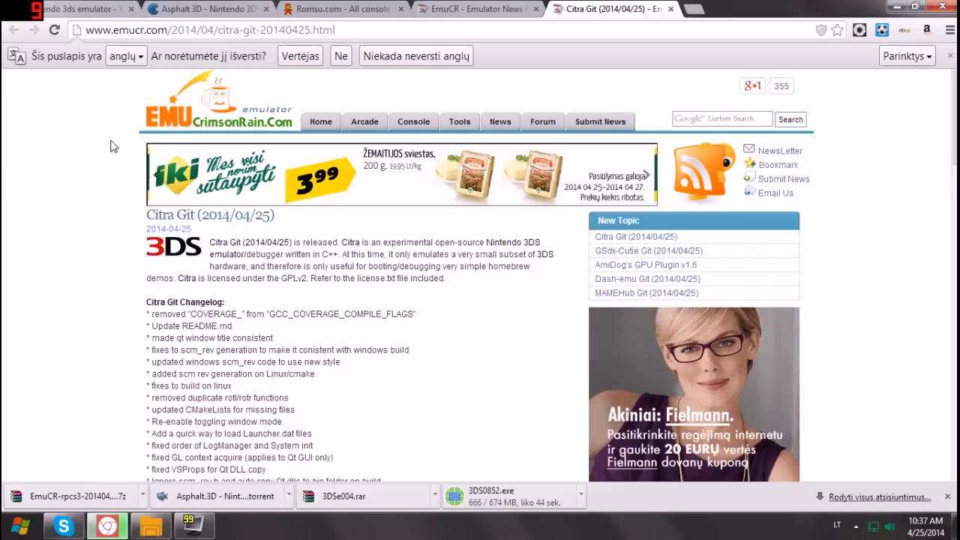
{"action": "double_click", "coordinate": [173, 216]}
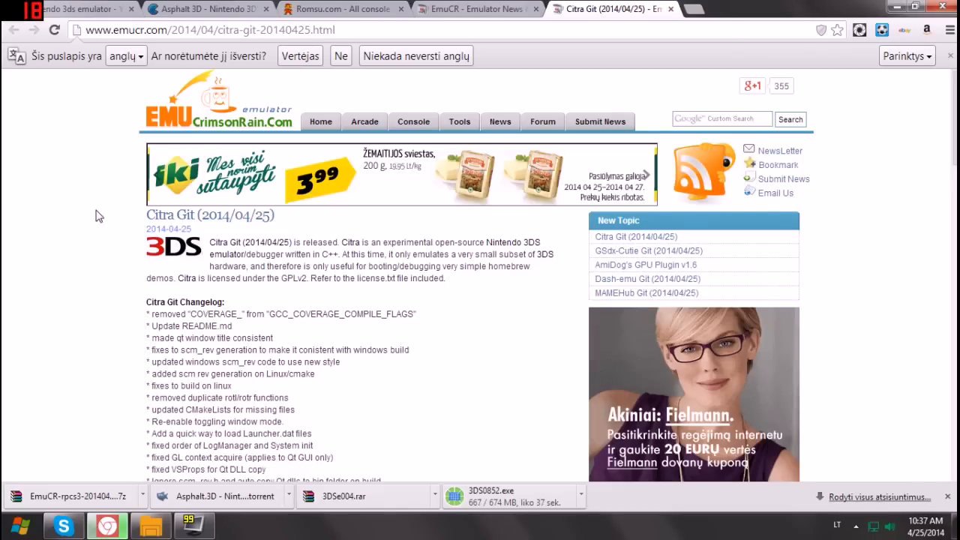
{"action": "mouse_move", "coordinate": [102, 219]}
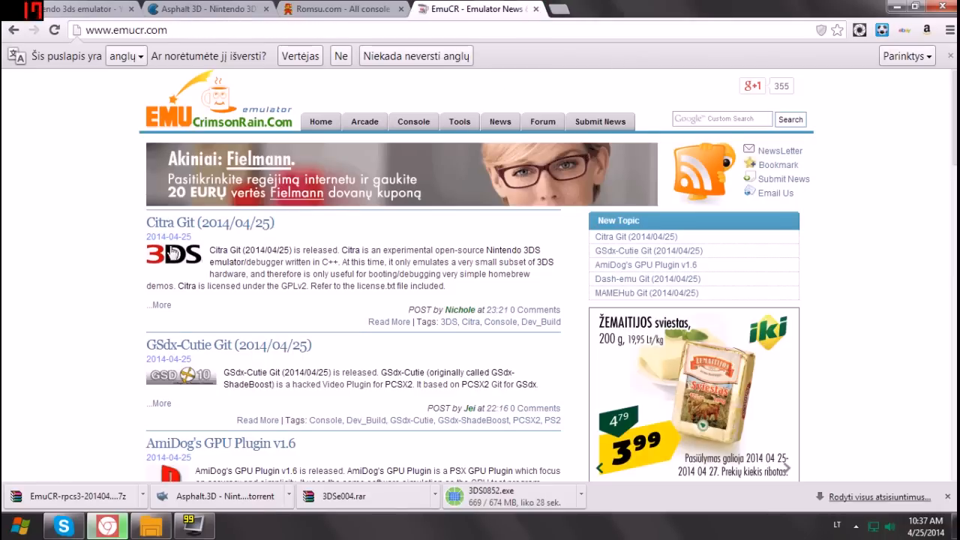
{"action": "mouse_move", "coordinate": [198, 228]}
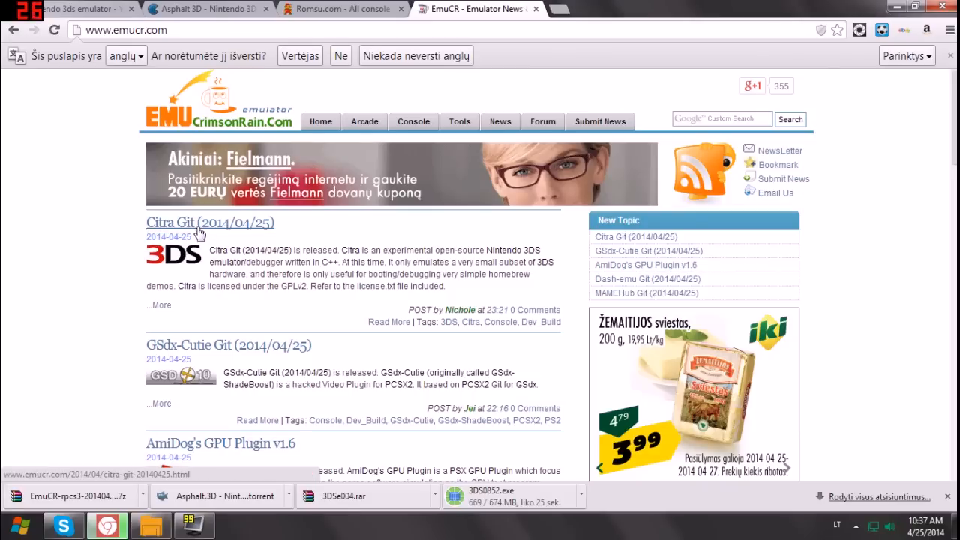